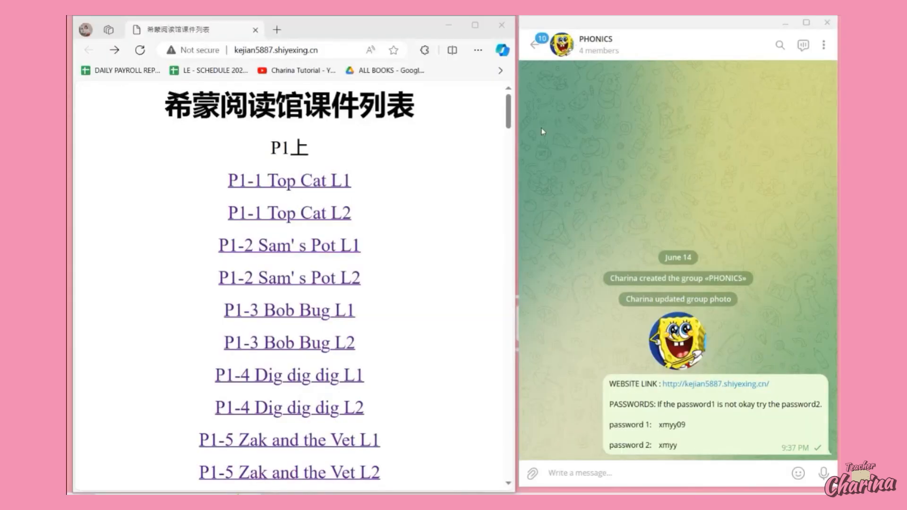
mouse_move(611, 218)
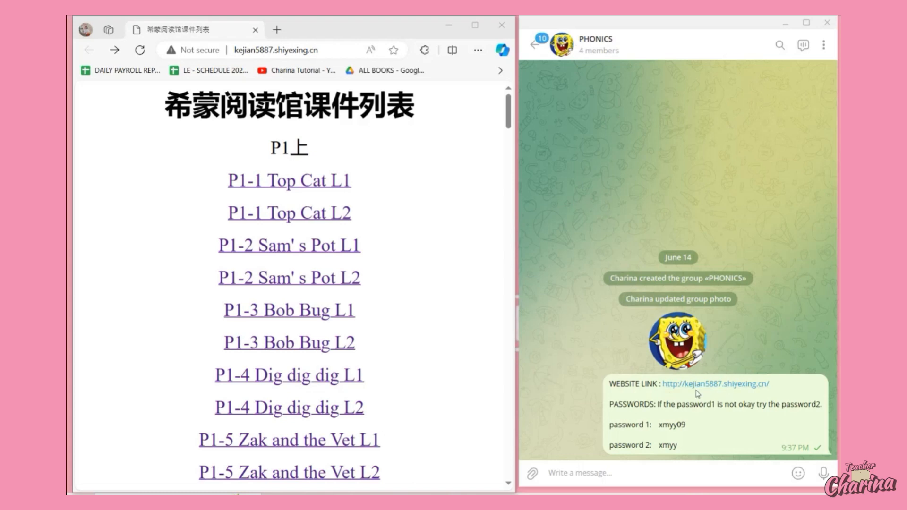
mouse_move(717, 384)
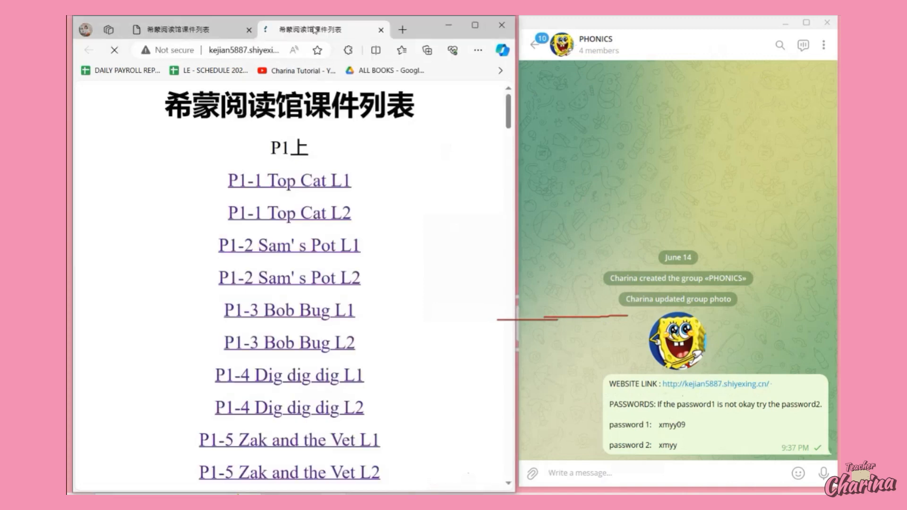
scroll(down, 3)
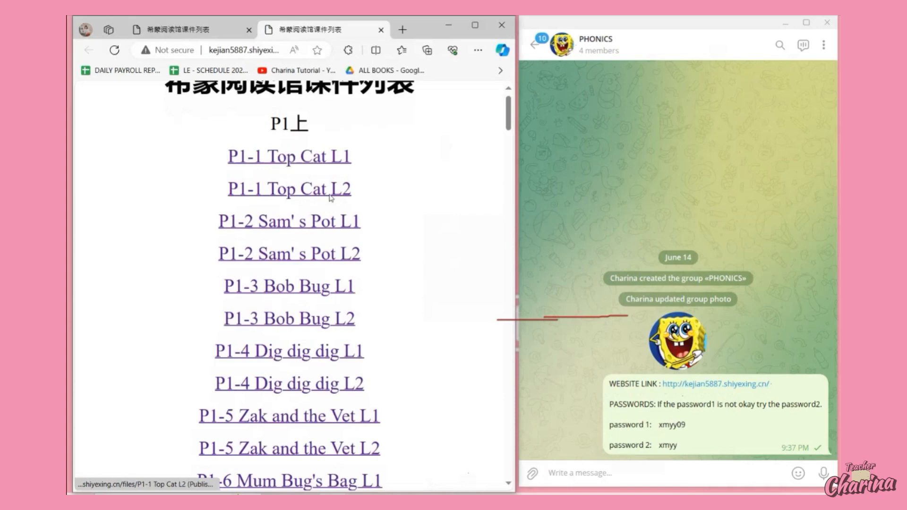
scroll(down, 3)
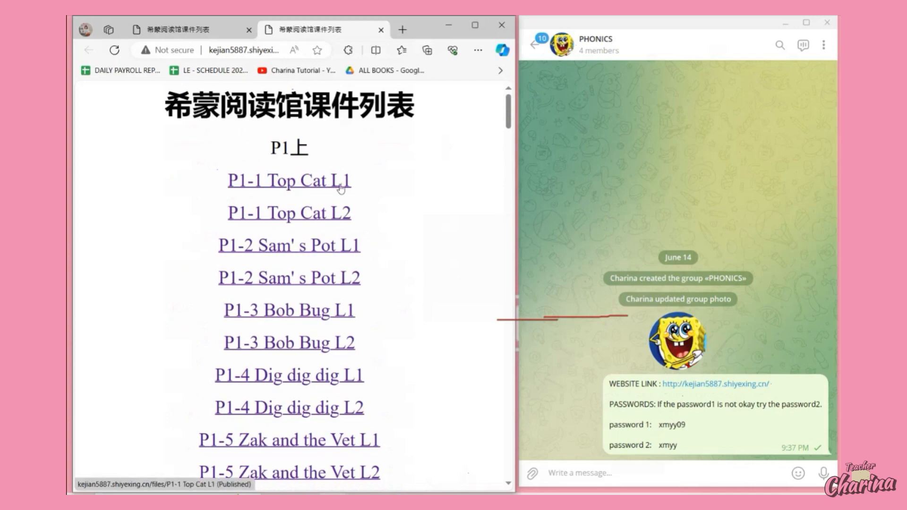
scroll(down, 3)
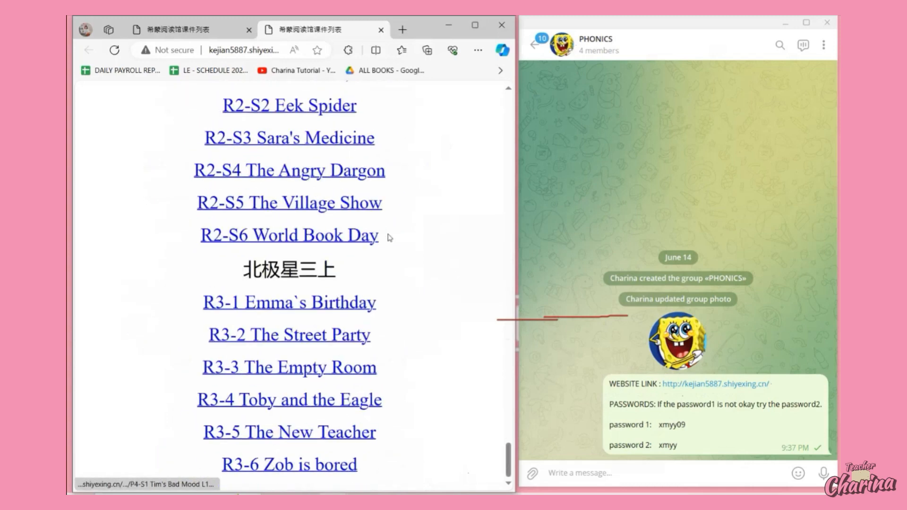
scroll(down, 3)
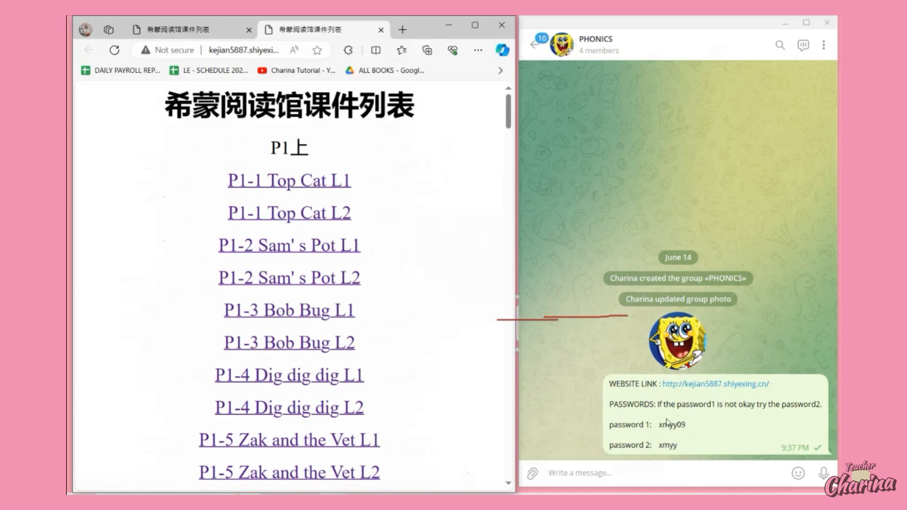
mouse_move(729, 421)
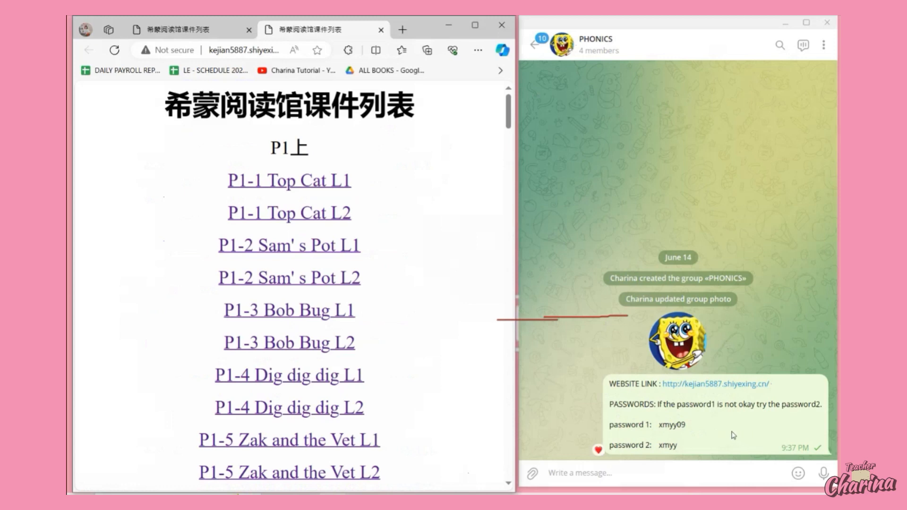
mouse_move(682, 453)
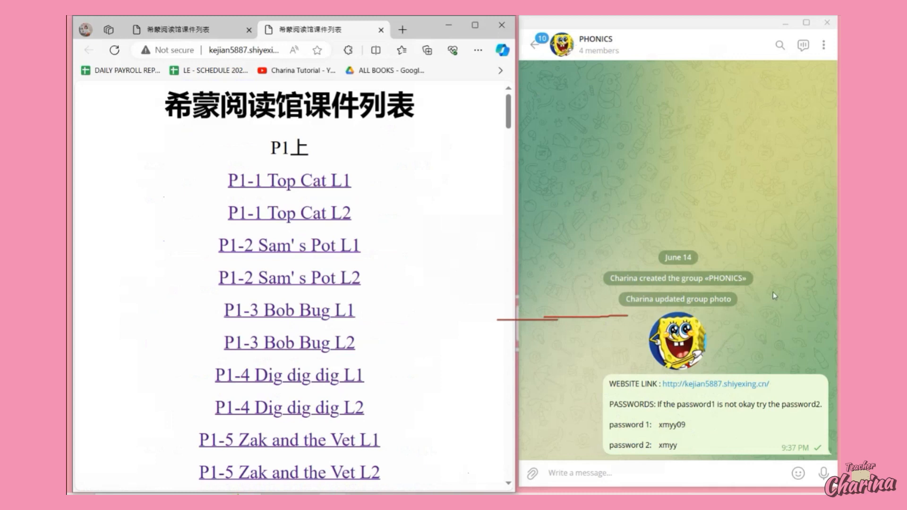
mouse_move(785, 295)
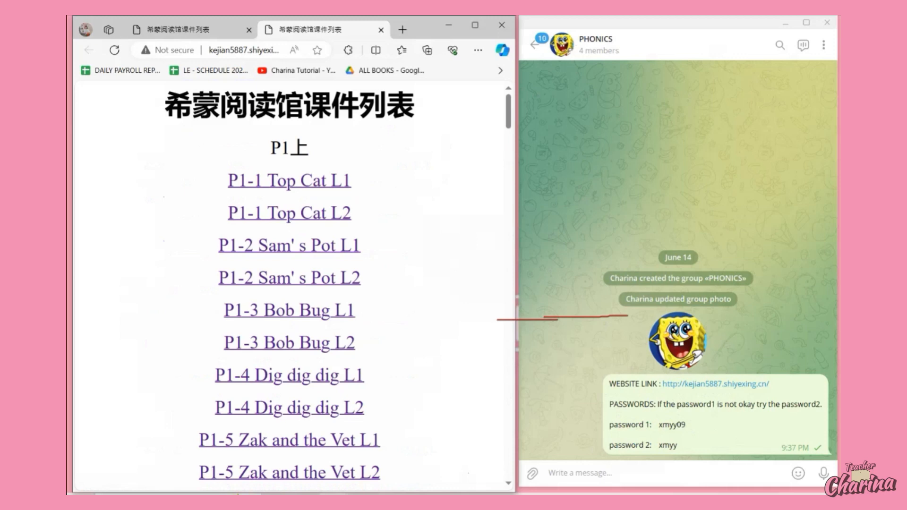
mouse_move(462, 229)
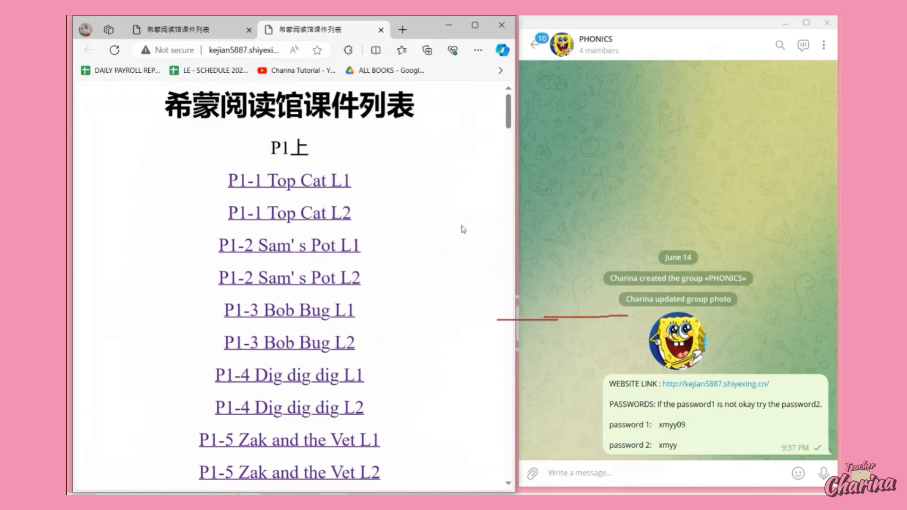
mouse_move(708, 424)
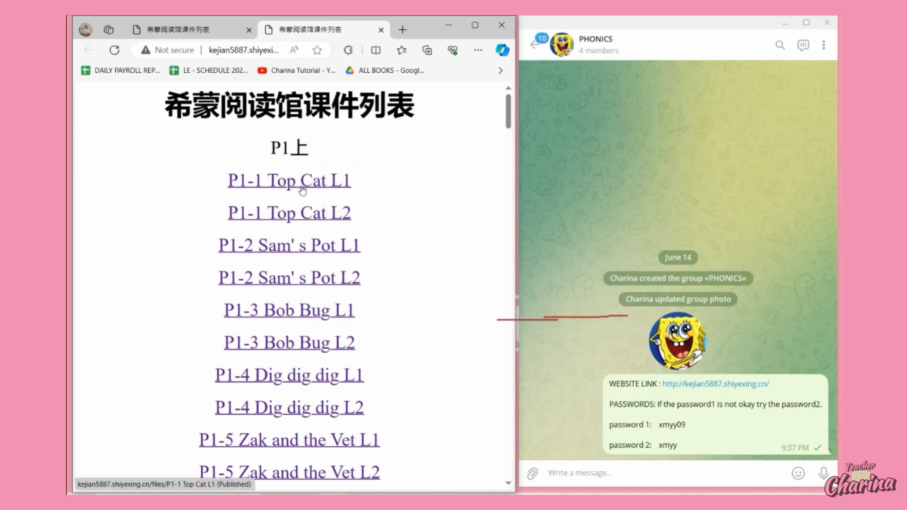
mouse_move(289, 213)
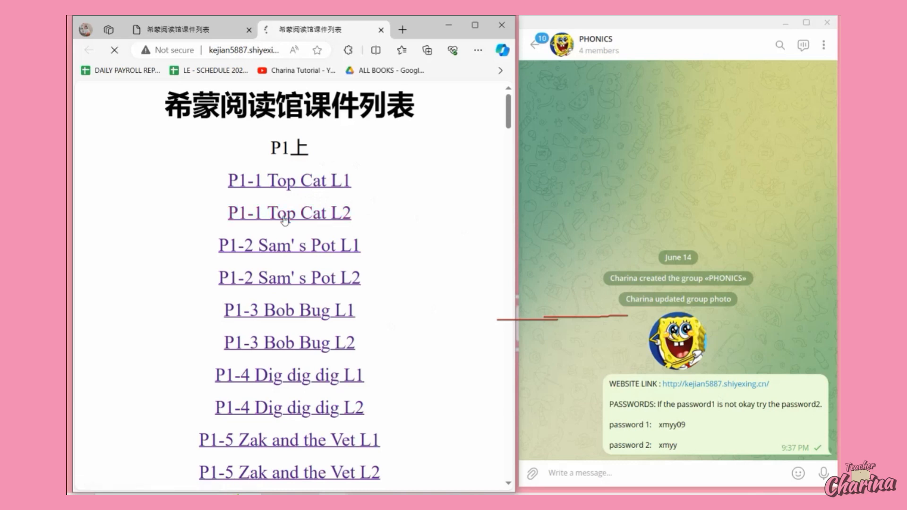
Start loading the P1-1 Top Cat L2 lesson and close the duplicate courseware list tab.
click(289, 213)
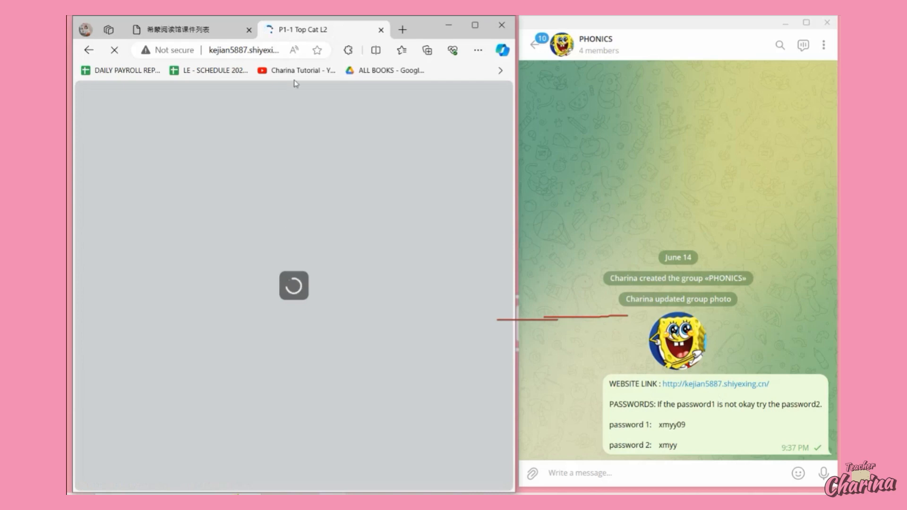
click(249, 29)
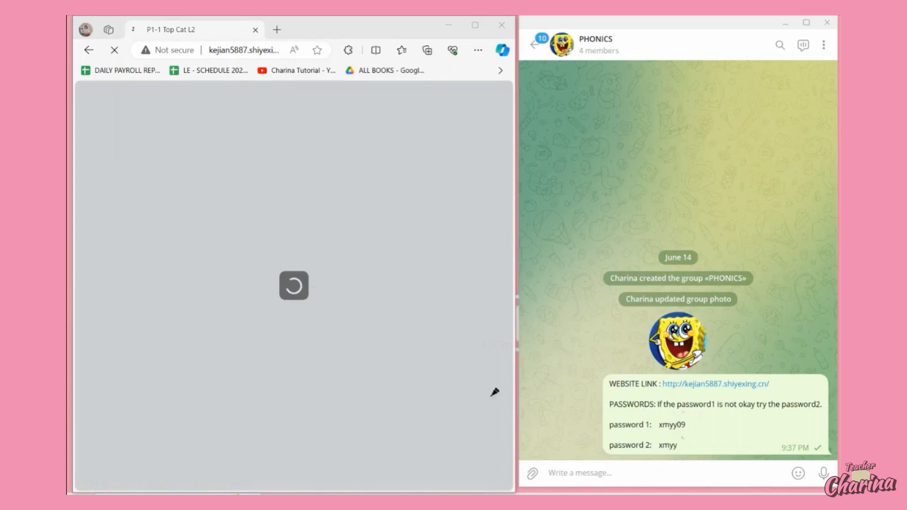
mouse_move(538, 445)
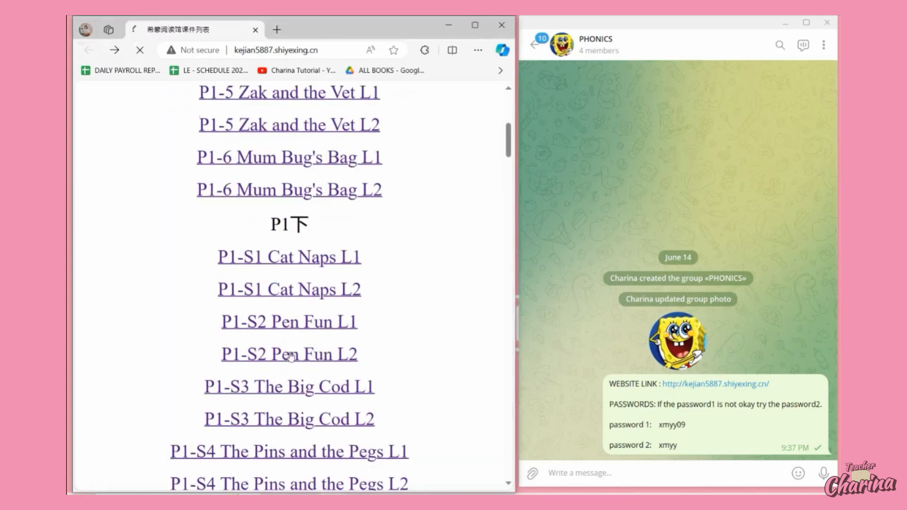
Open the P1-S2 Pen Fun L2 lesson from the courseware list.
click(290, 353)
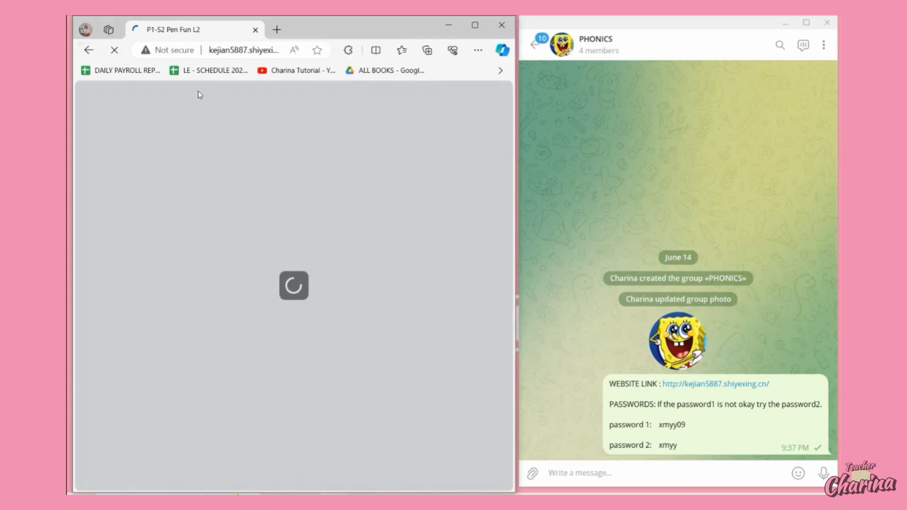
mouse_move(173, 29)
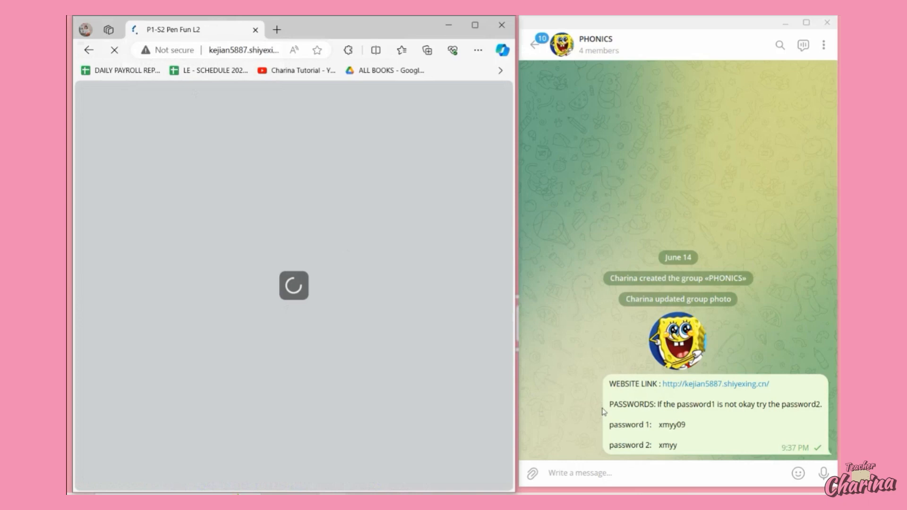
mouse_move(630, 284)
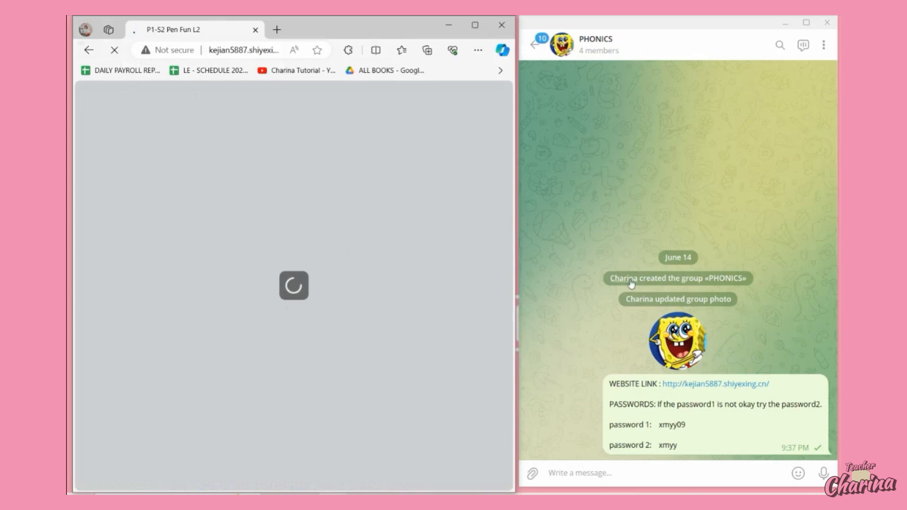
mouse_move(766, 174)
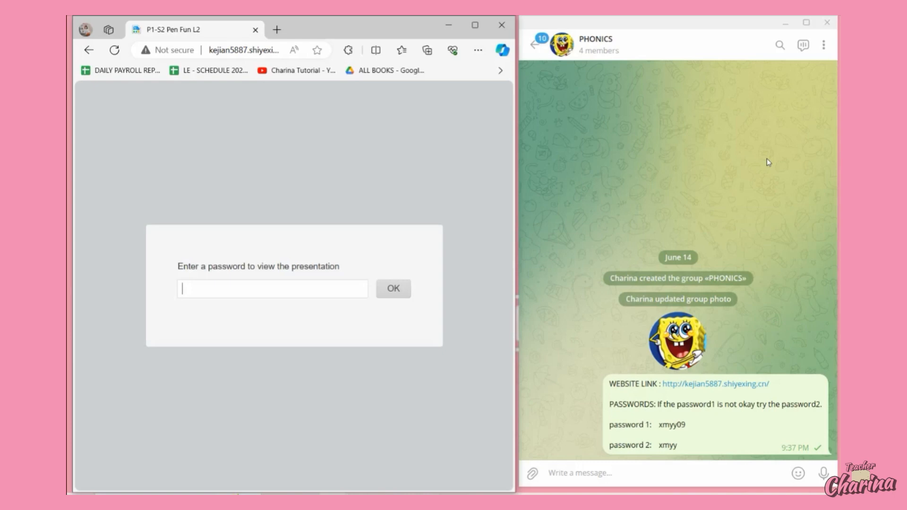
mouse_move(268, 254)
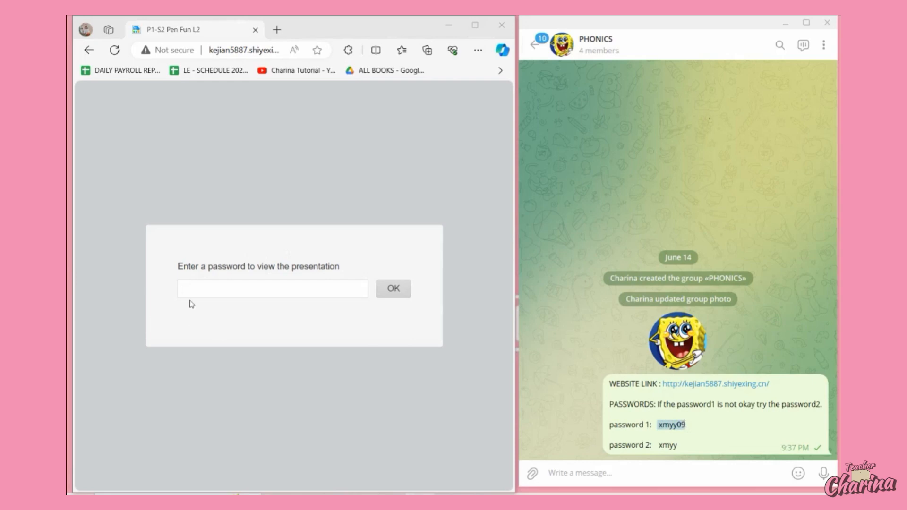
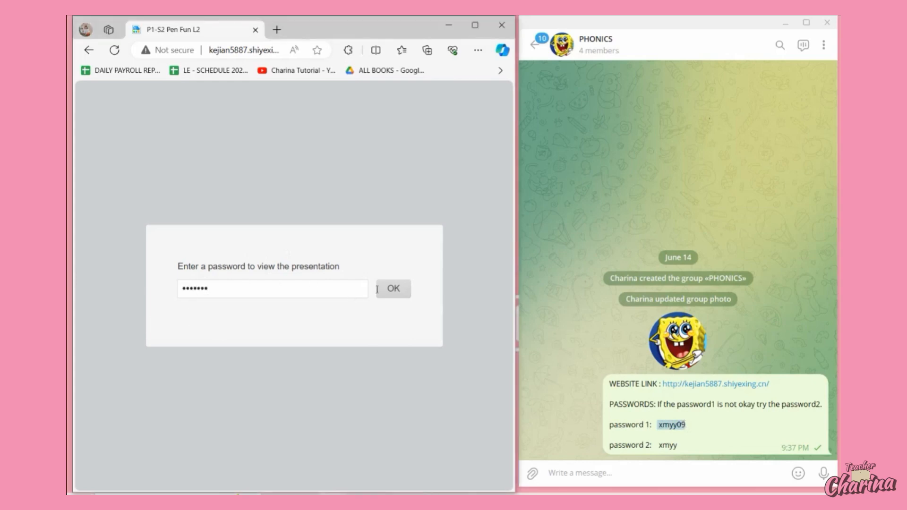
click(394, 289)
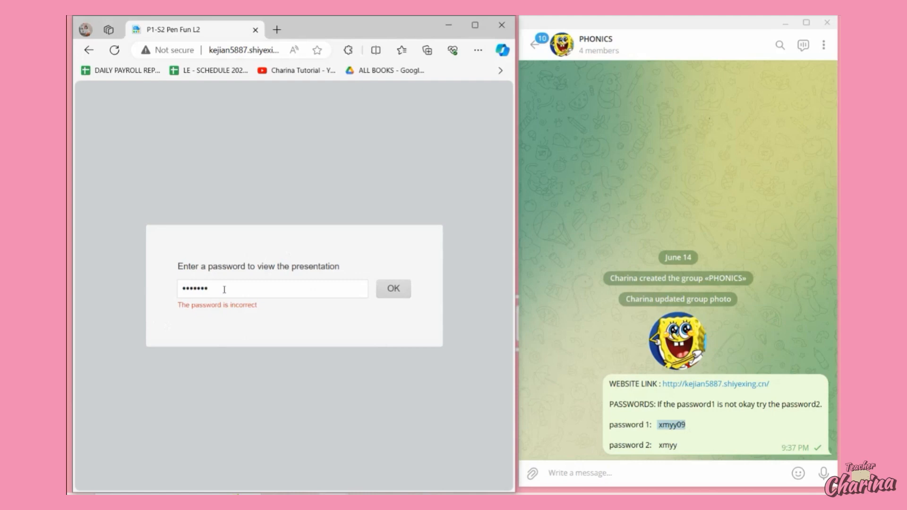
key(backspace)
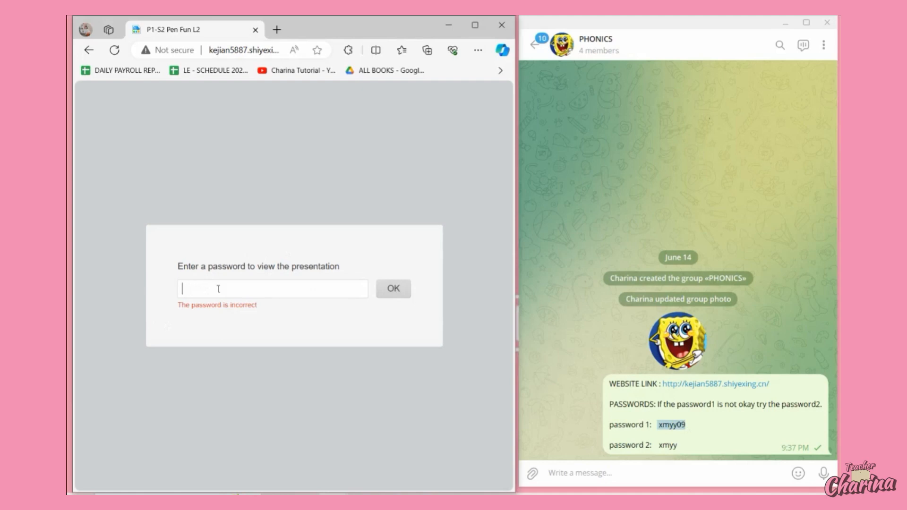
text(xm)
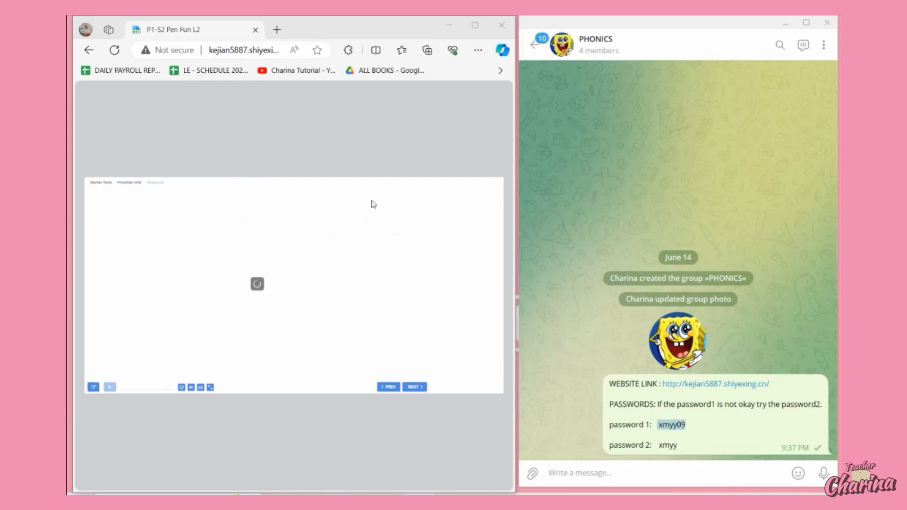
mouse_move(390, 92)
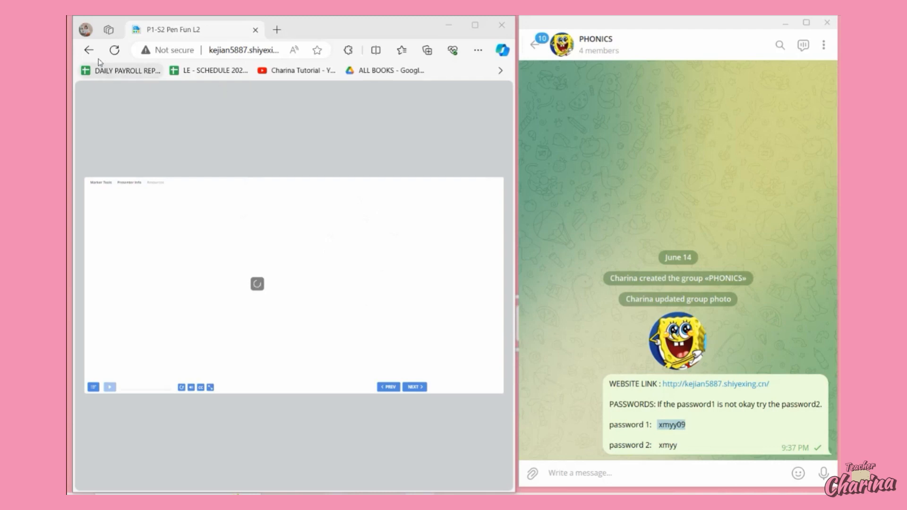
mouse_move(89, 50)
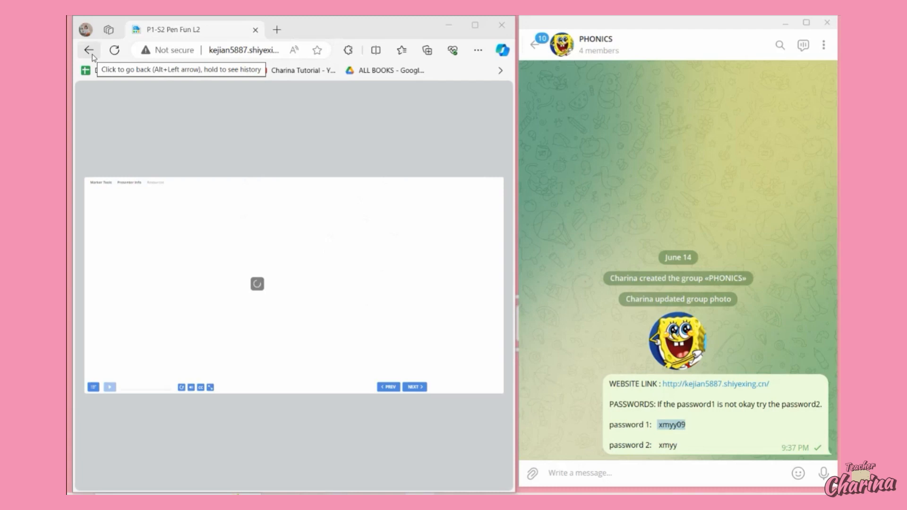
Go back to the courseware list and scroll down past P2 and P3 lessons to the R3 titles.
click(89, 50)
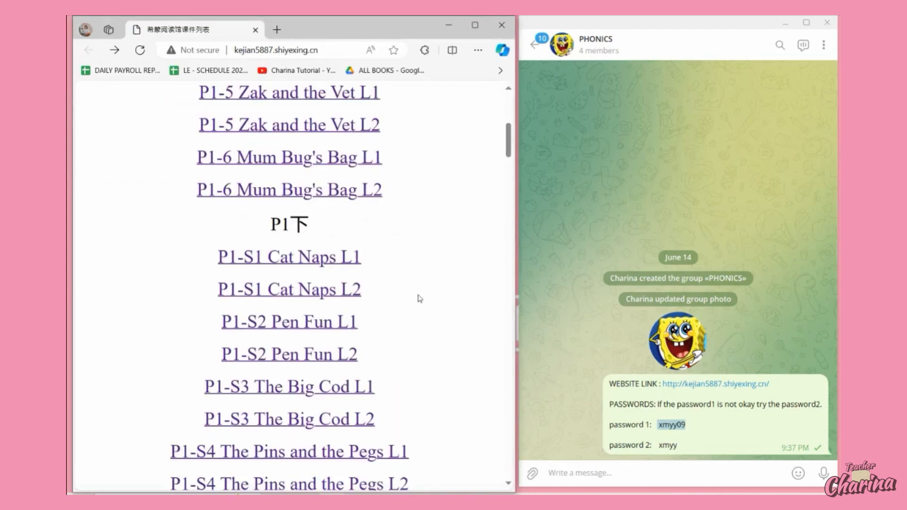
scroll(down, 3)
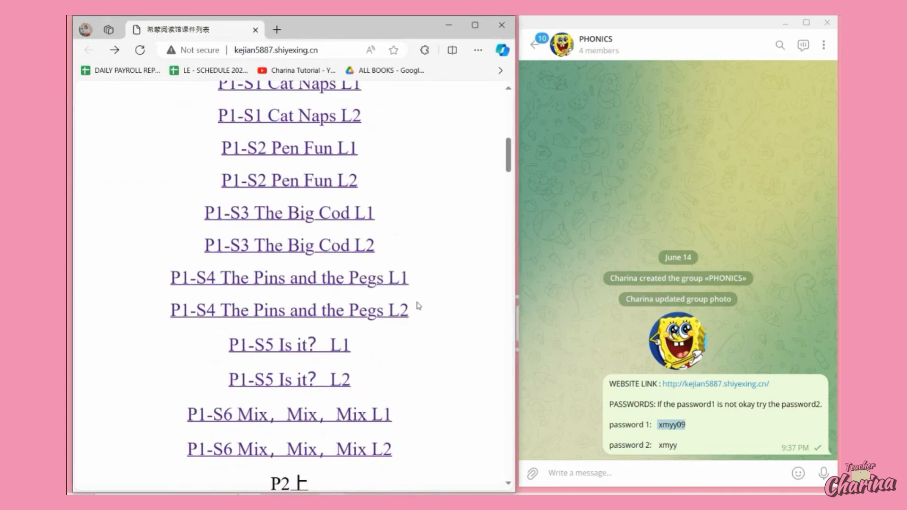
scroll(down, 3)
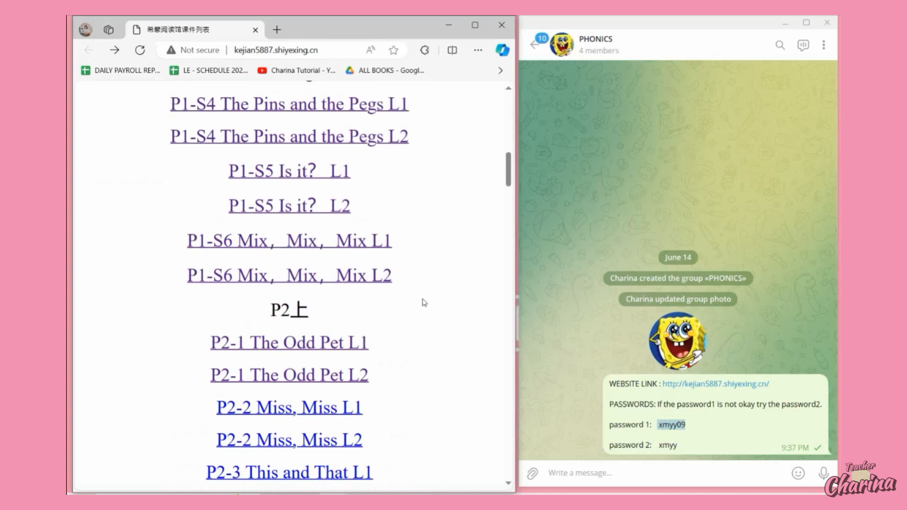
mouse_move(434, 286)
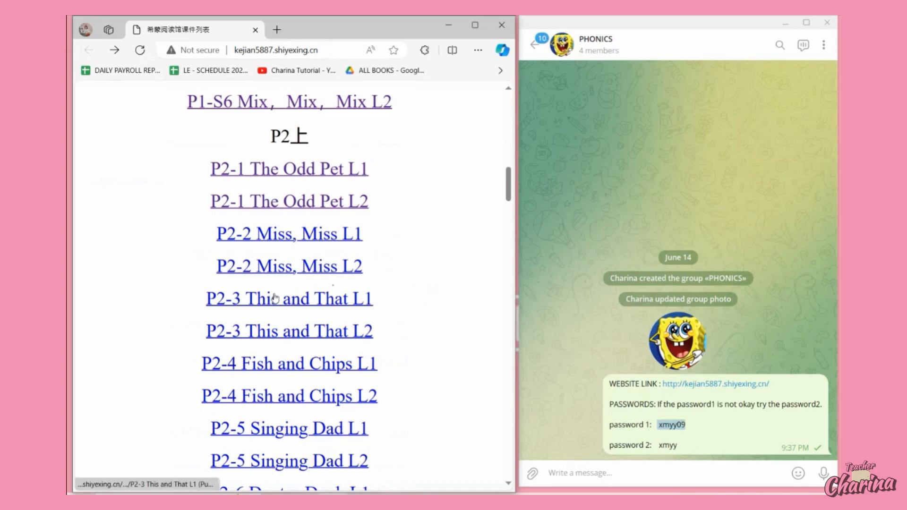
scroll(down, 3)
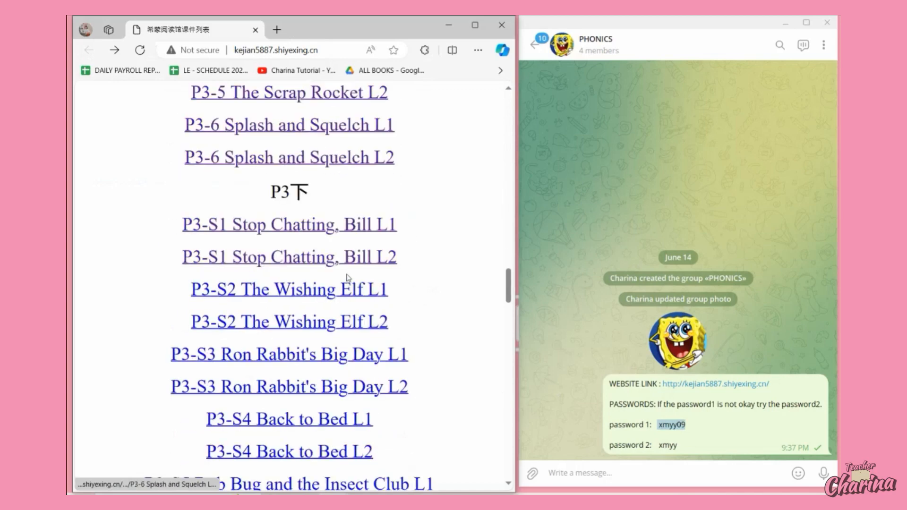
scroll(down, 3)
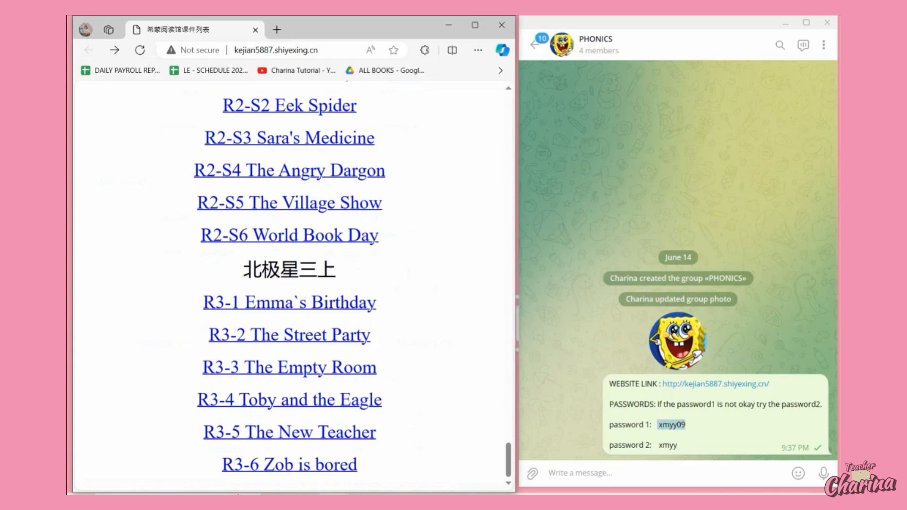
mouse_move(680, 232)
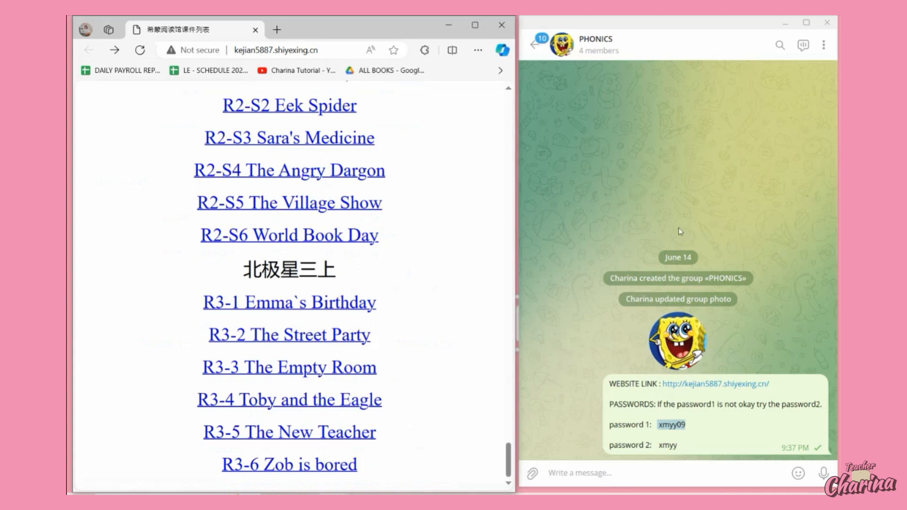
mouse_move(673, 241)
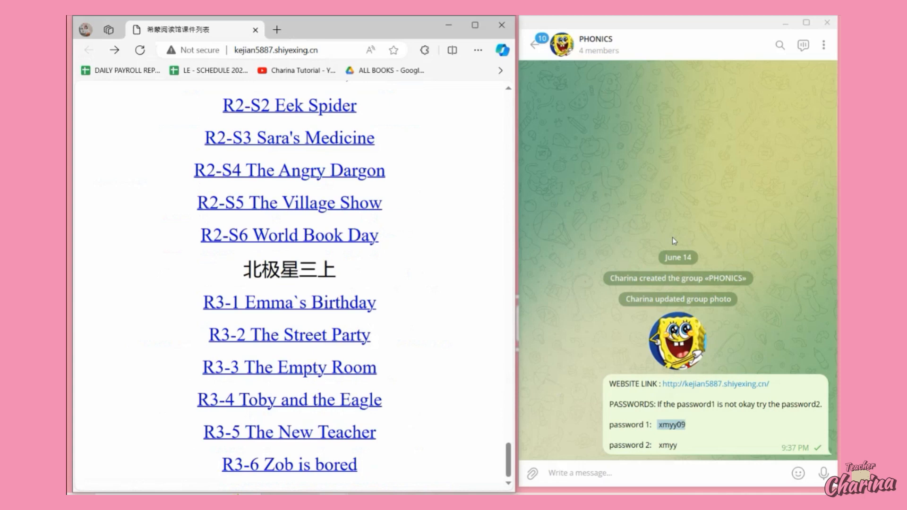